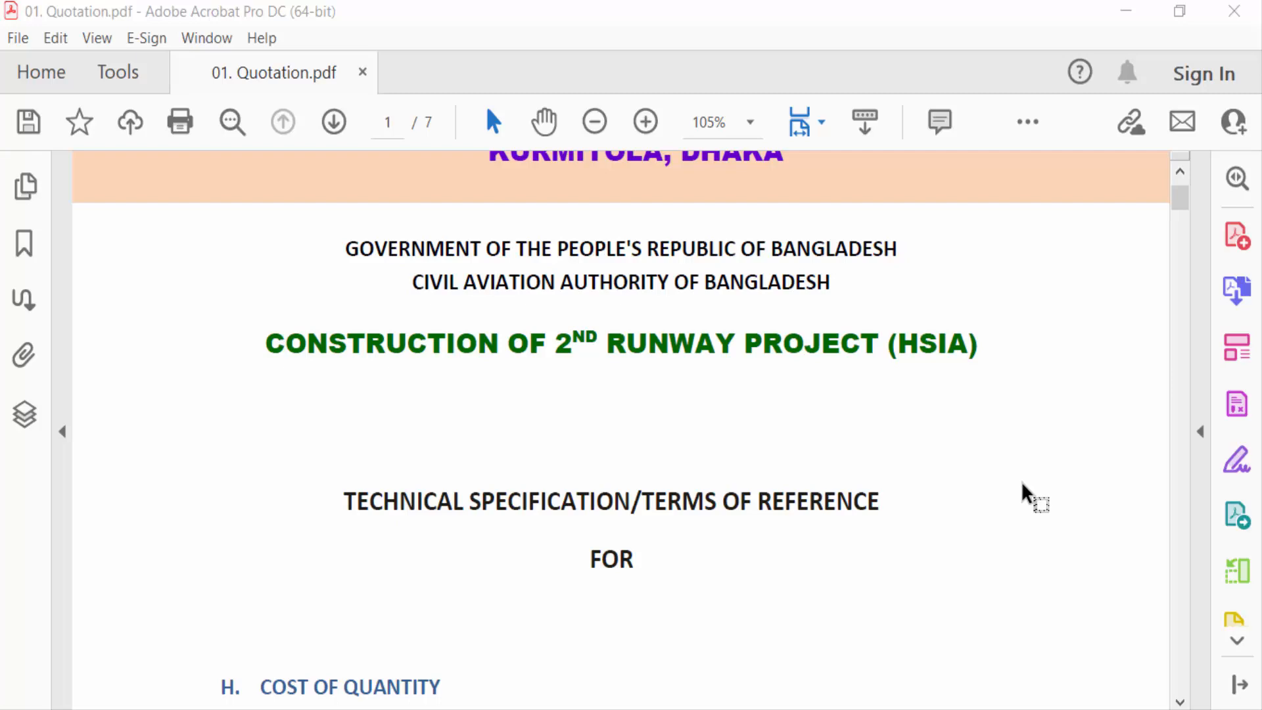
mouse_move(473, 422)
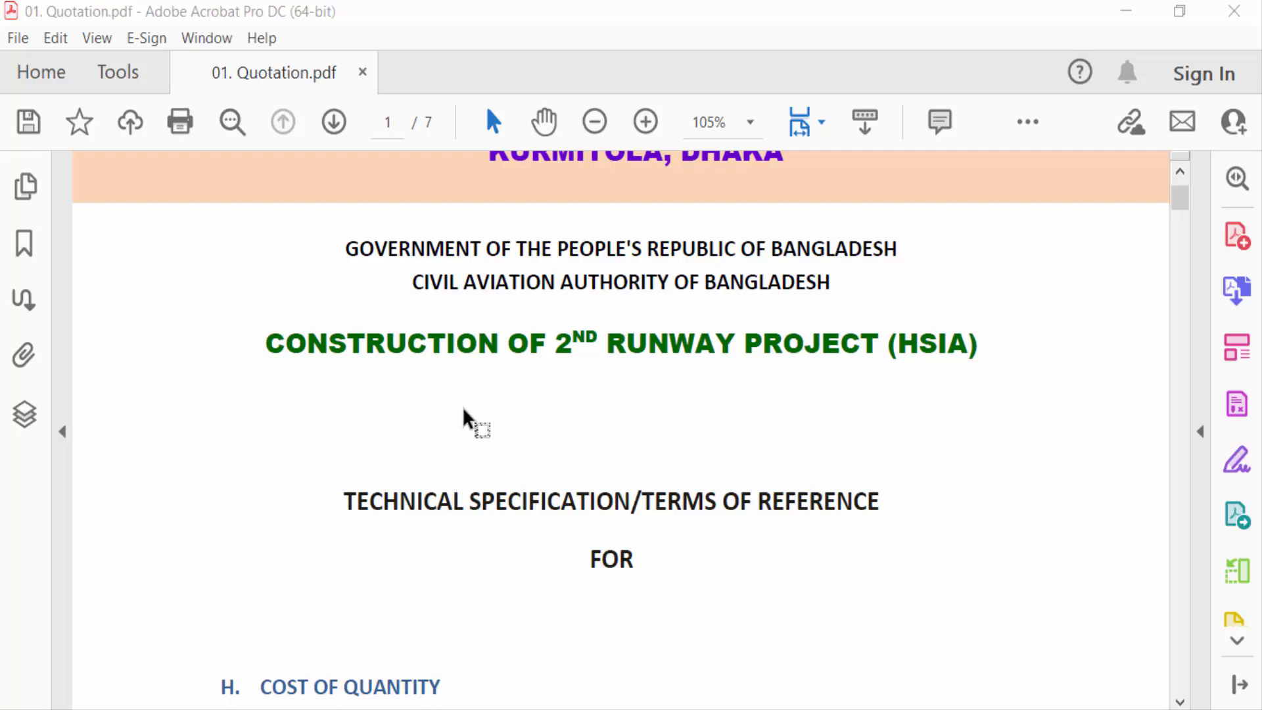
Show the Layers panel and start Import as Layer from its Options menu.
scroll("down", 3)
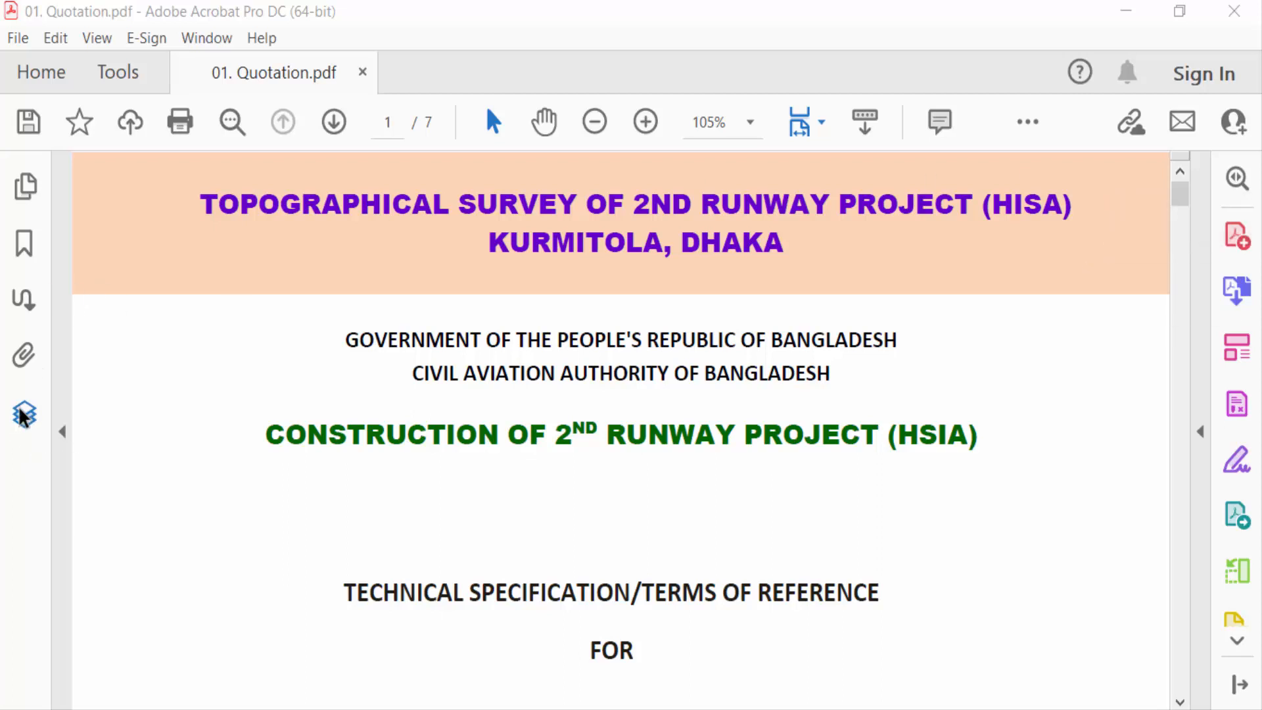
left_click(24, 414)
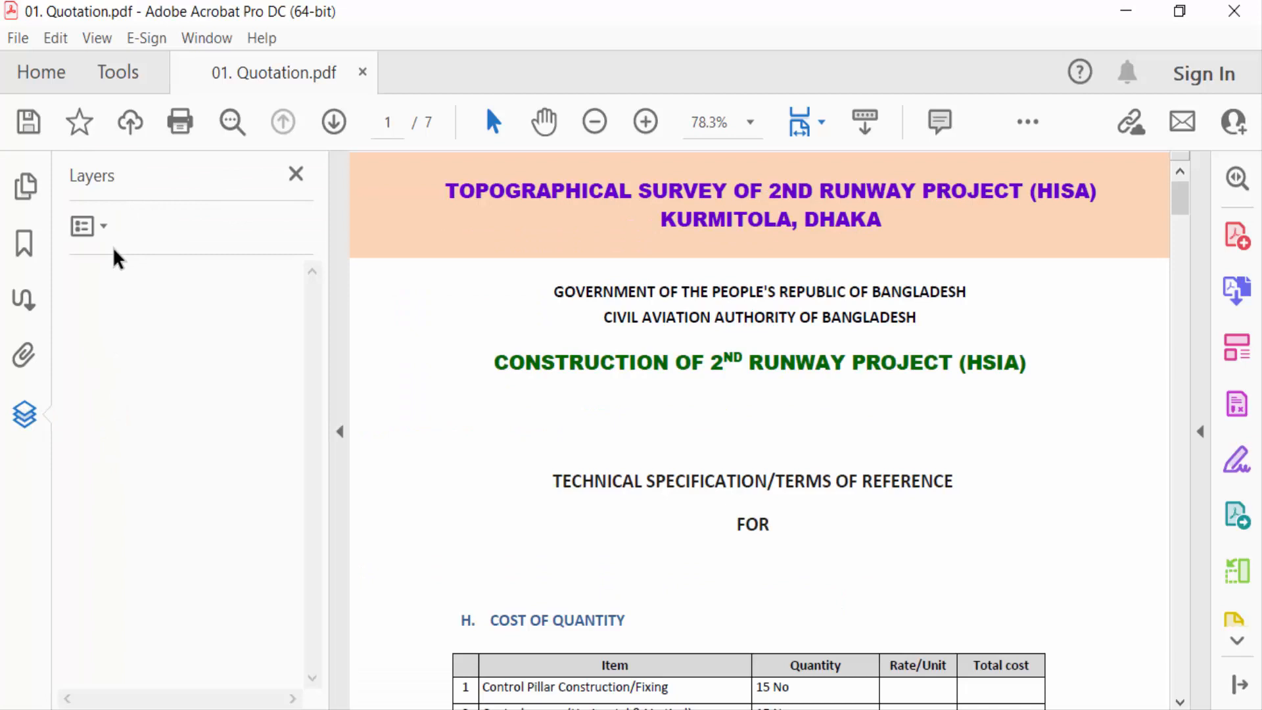
left_click(83, 226)
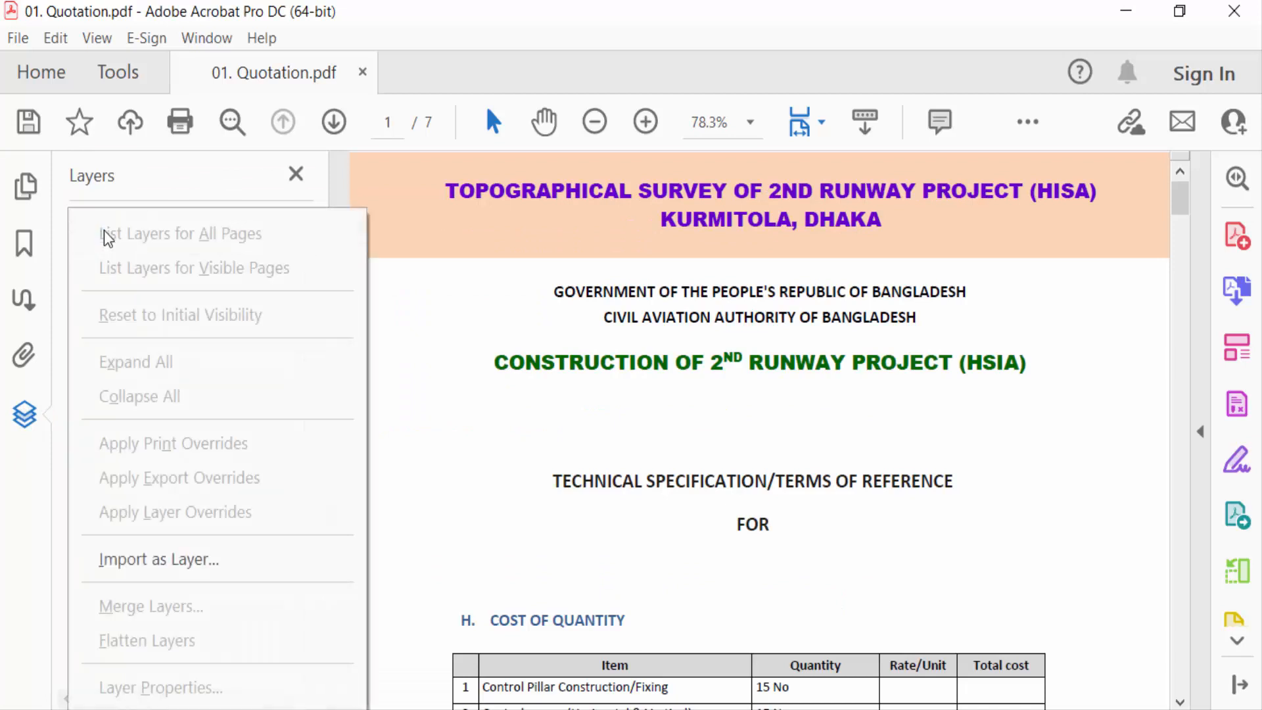
left_click(159, 559)
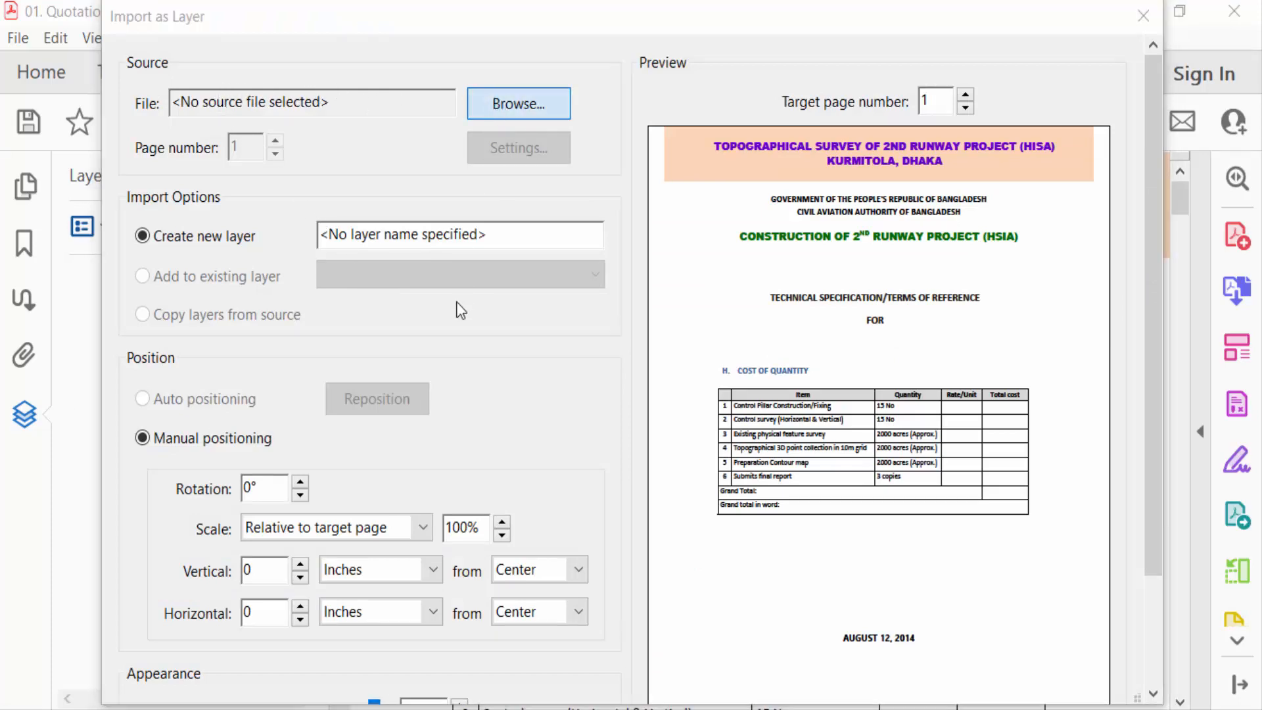
Browse and choose new invoice.pdf as the source file to import.
left_click(518, 103)
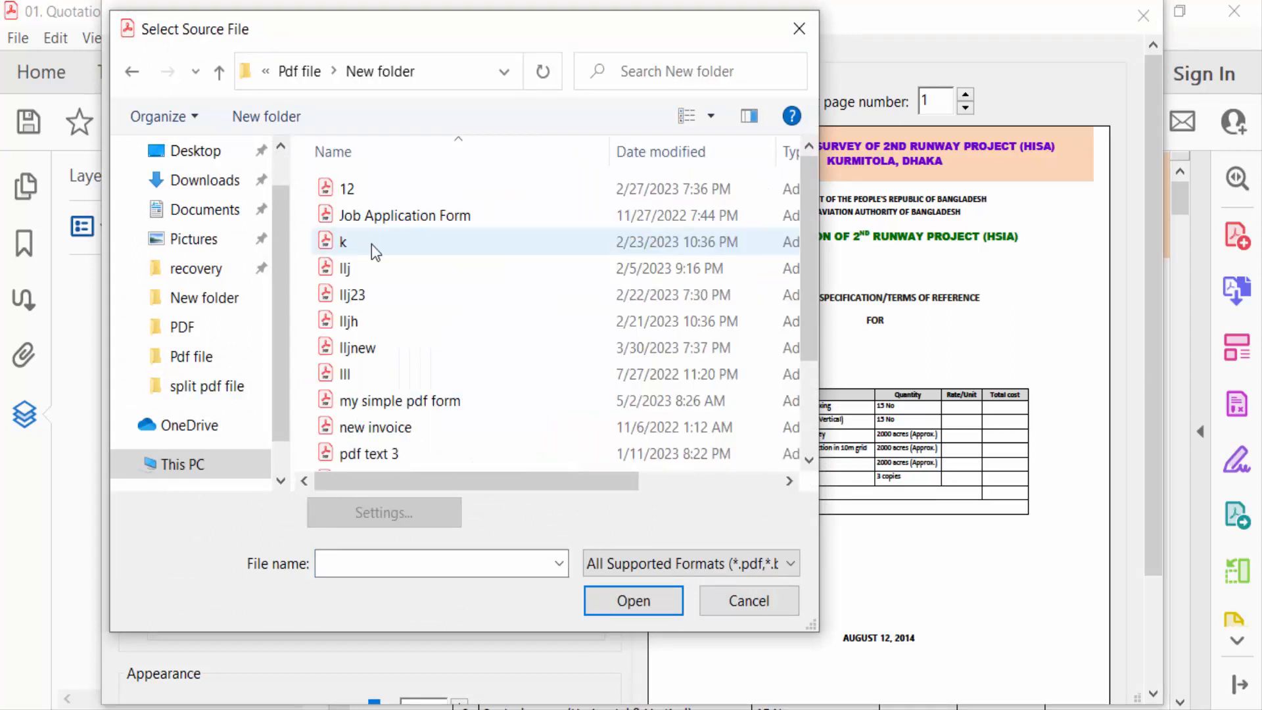
left_click(375, 426)
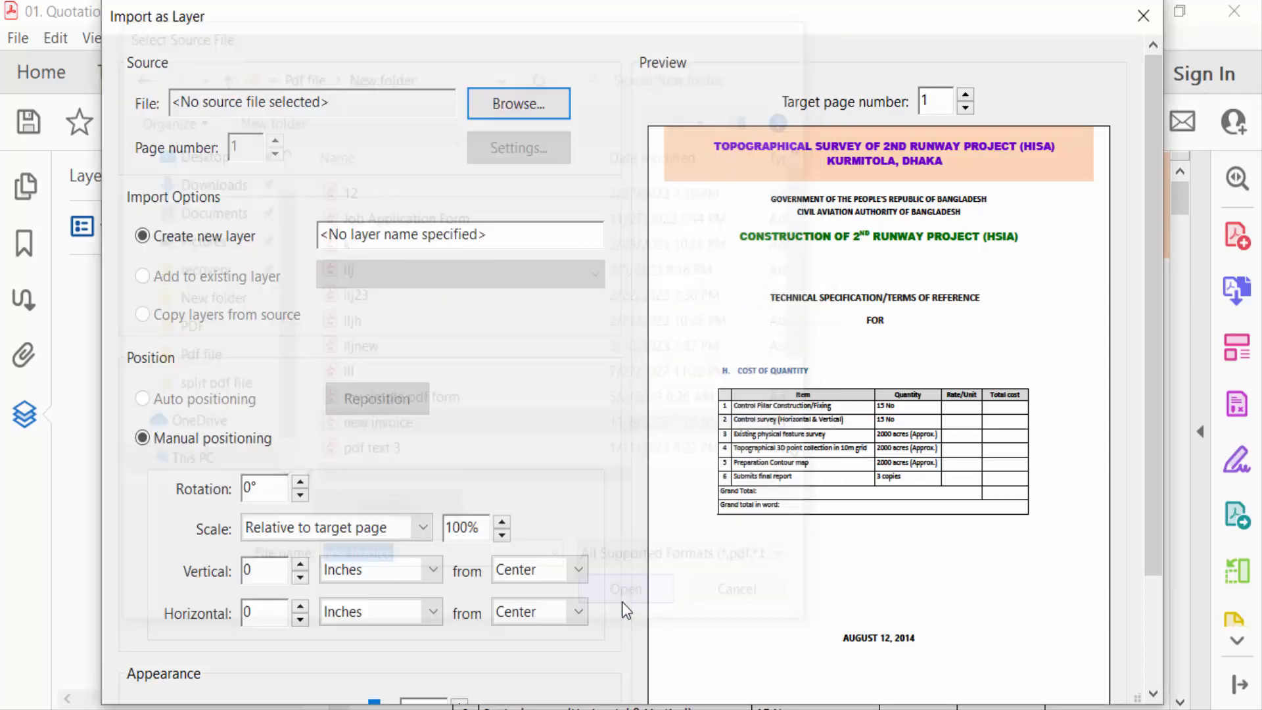
left_click(626, 589)
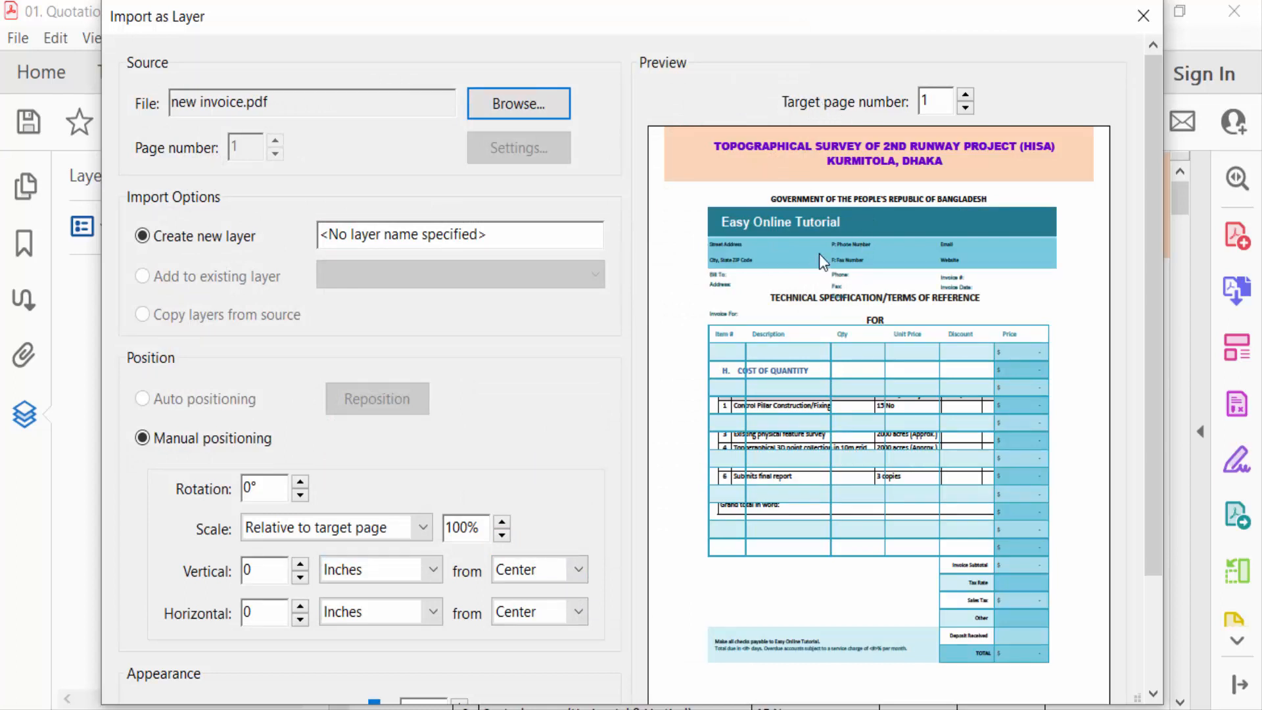
mouse_move(1069, 522)
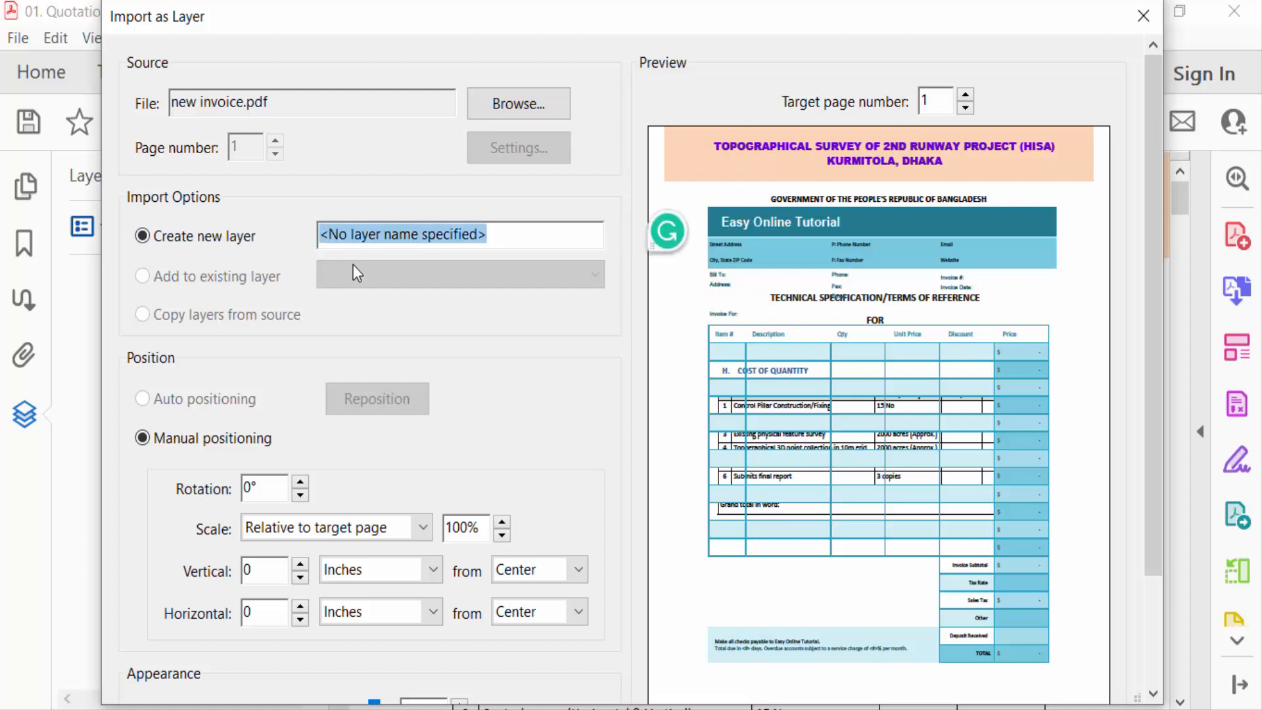
Name the layer 3, trying a 90-degree rotation and lower opacity before restoring both.
type("3")
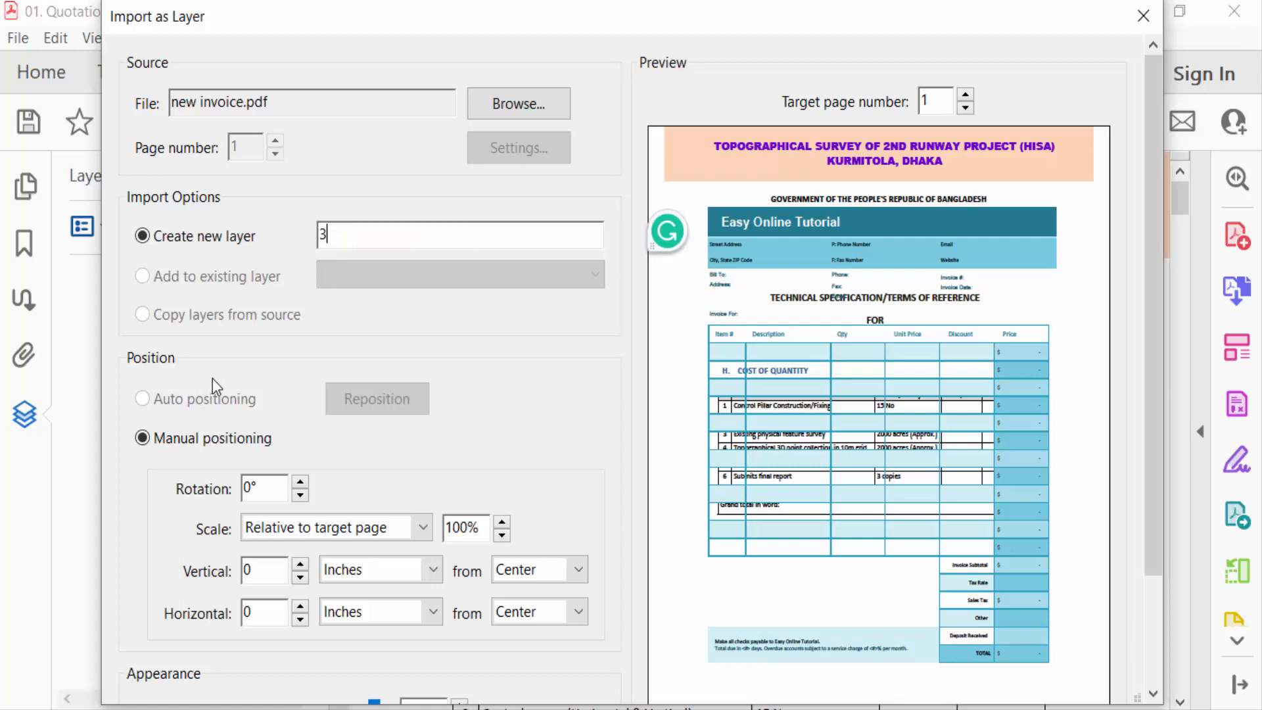
mouse_move(133, 385)
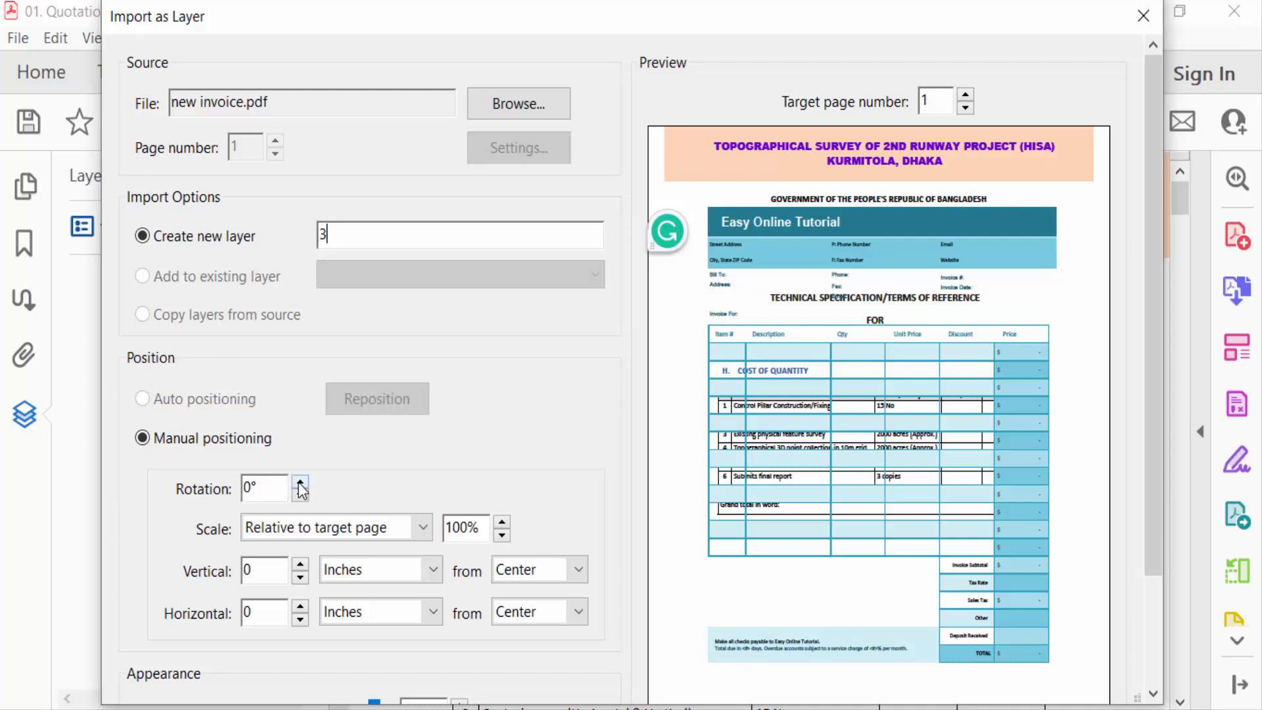
left_click(300, 482)
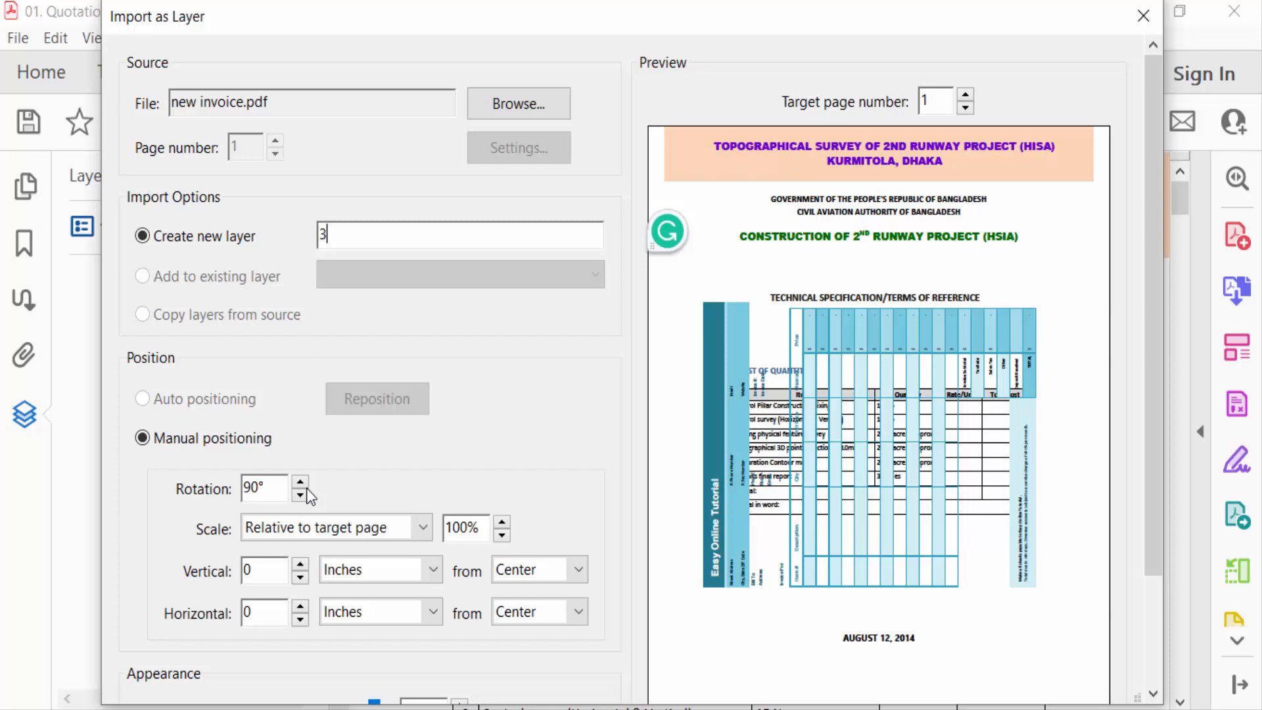
left_click(300, 494)
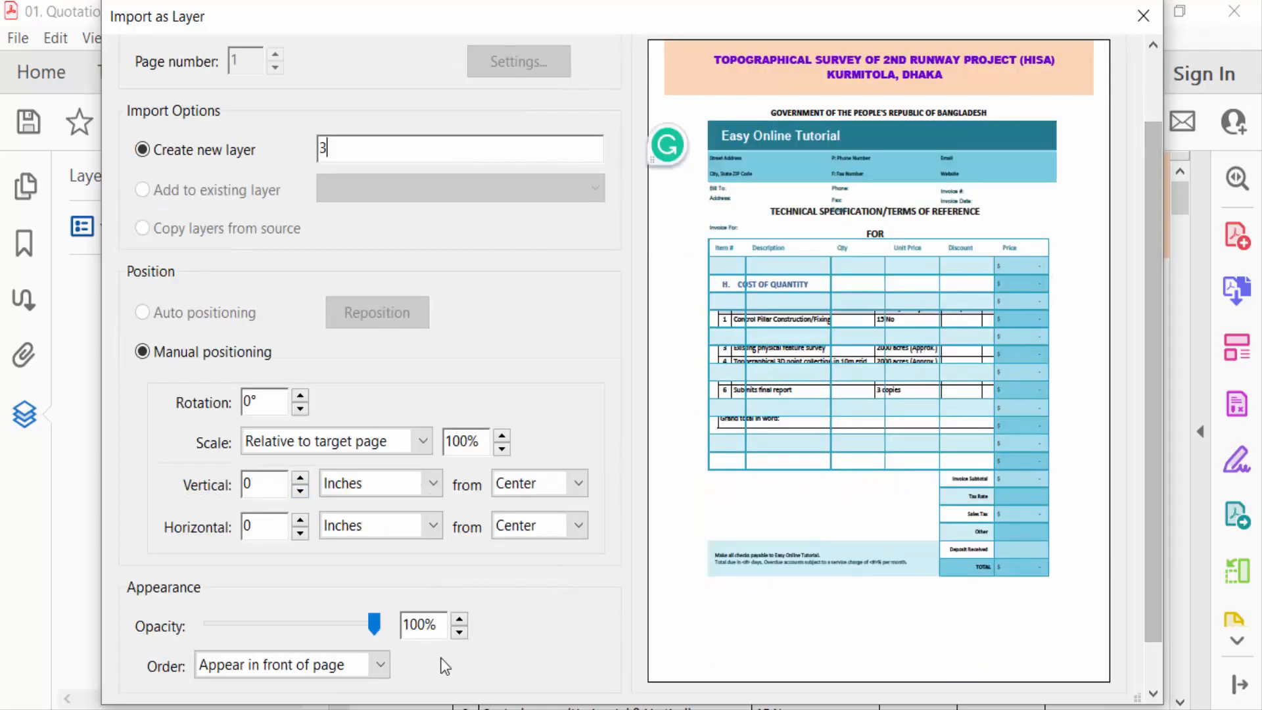
mouse_move(268, 628)
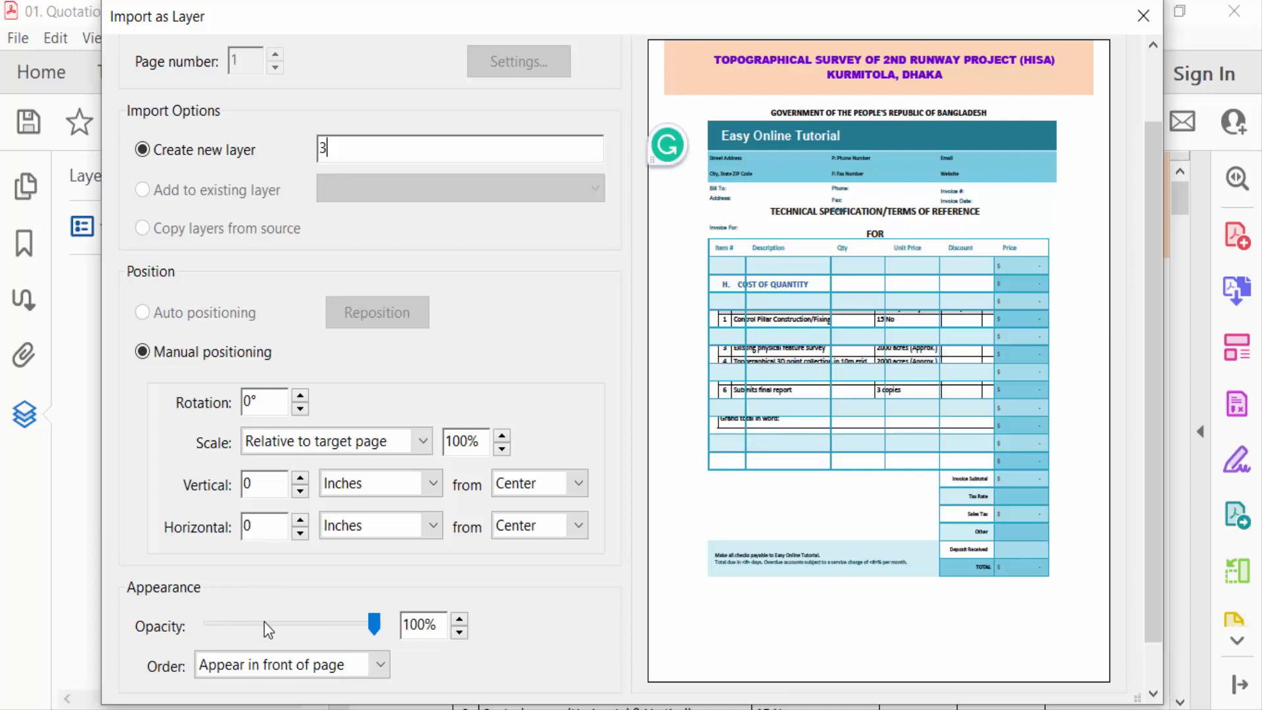
left_click_drag(372, 625, 322, 625)
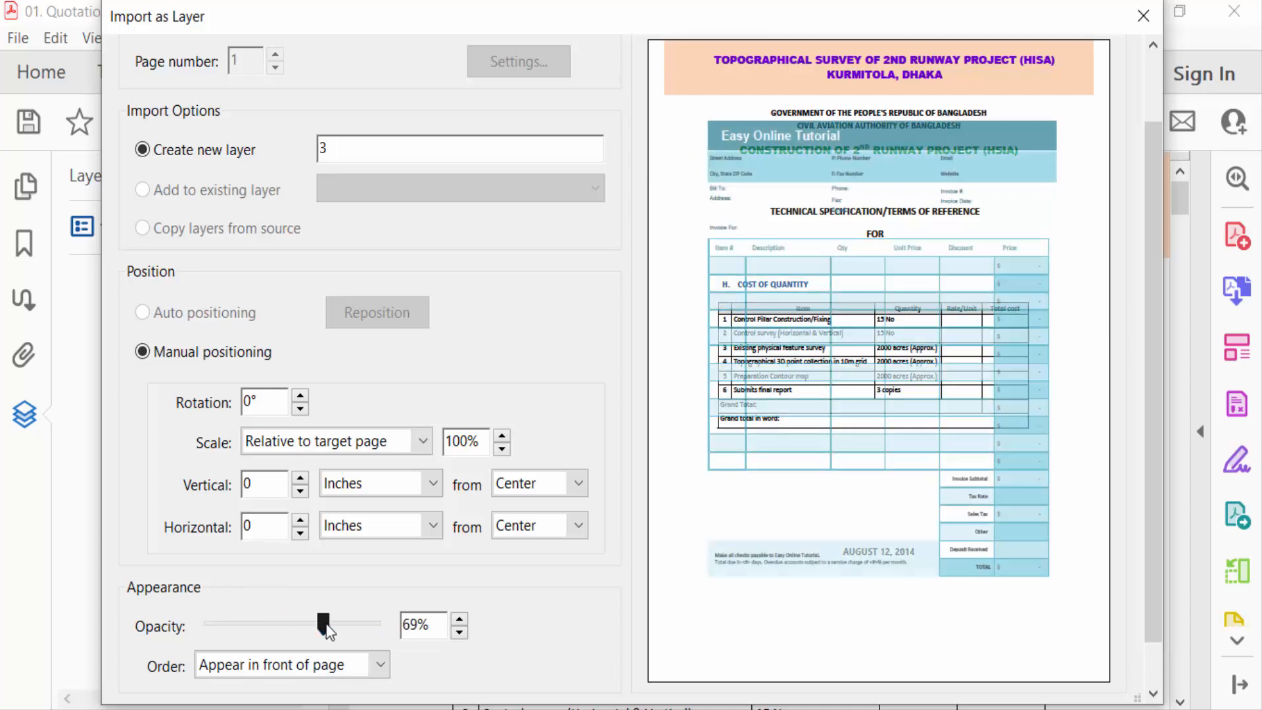
left_click_drag(322, 623, 375, 623)
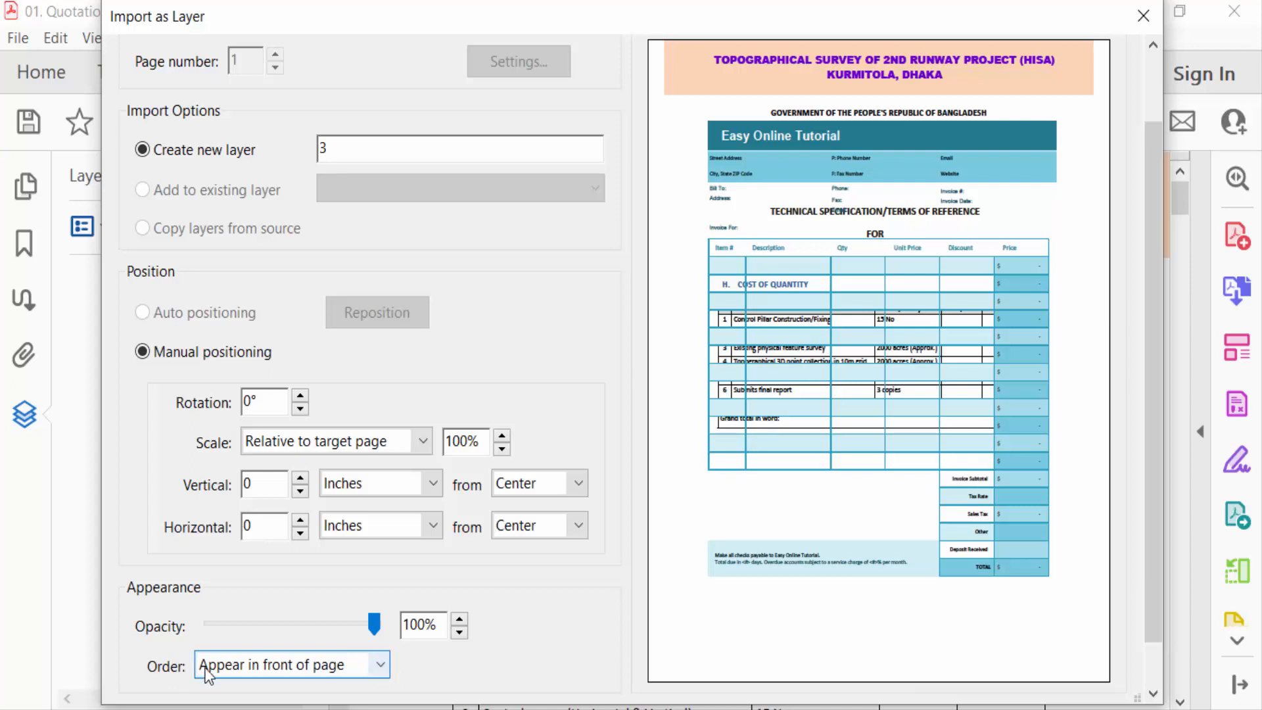
Set the layer order so the invoice appears behind the page content.
left_click(292, 664)
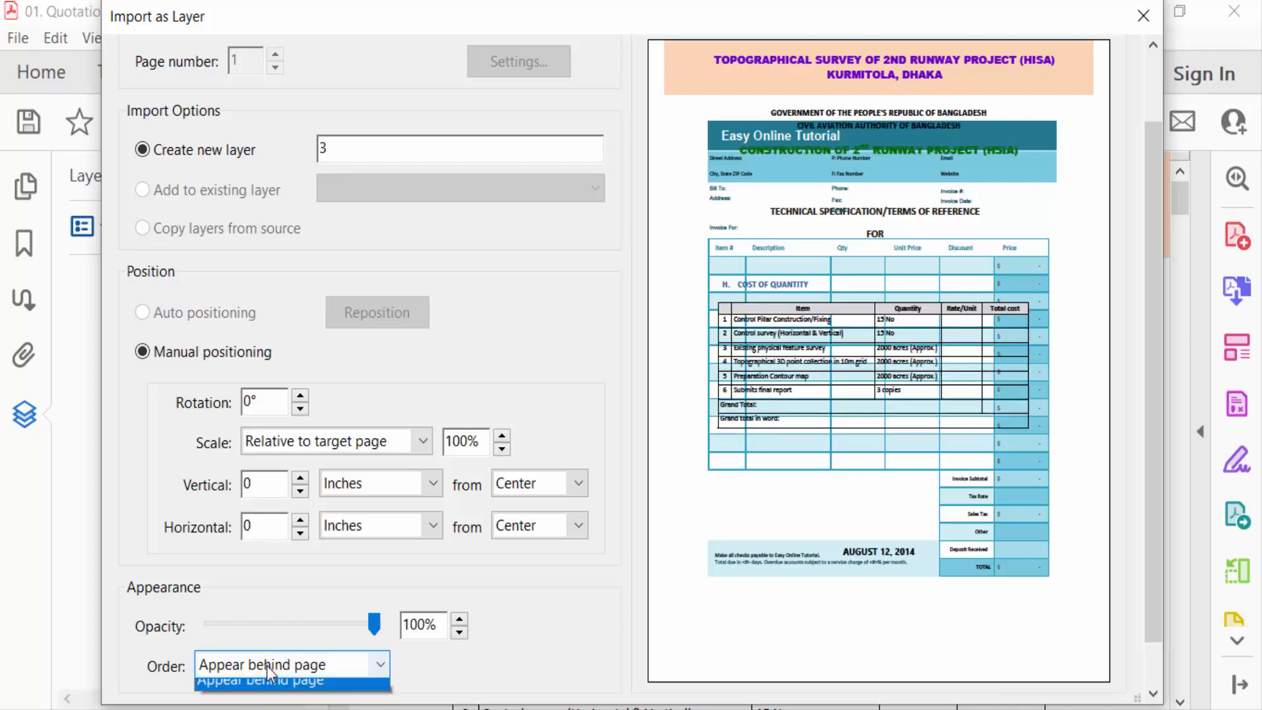
left_click(282, 680)
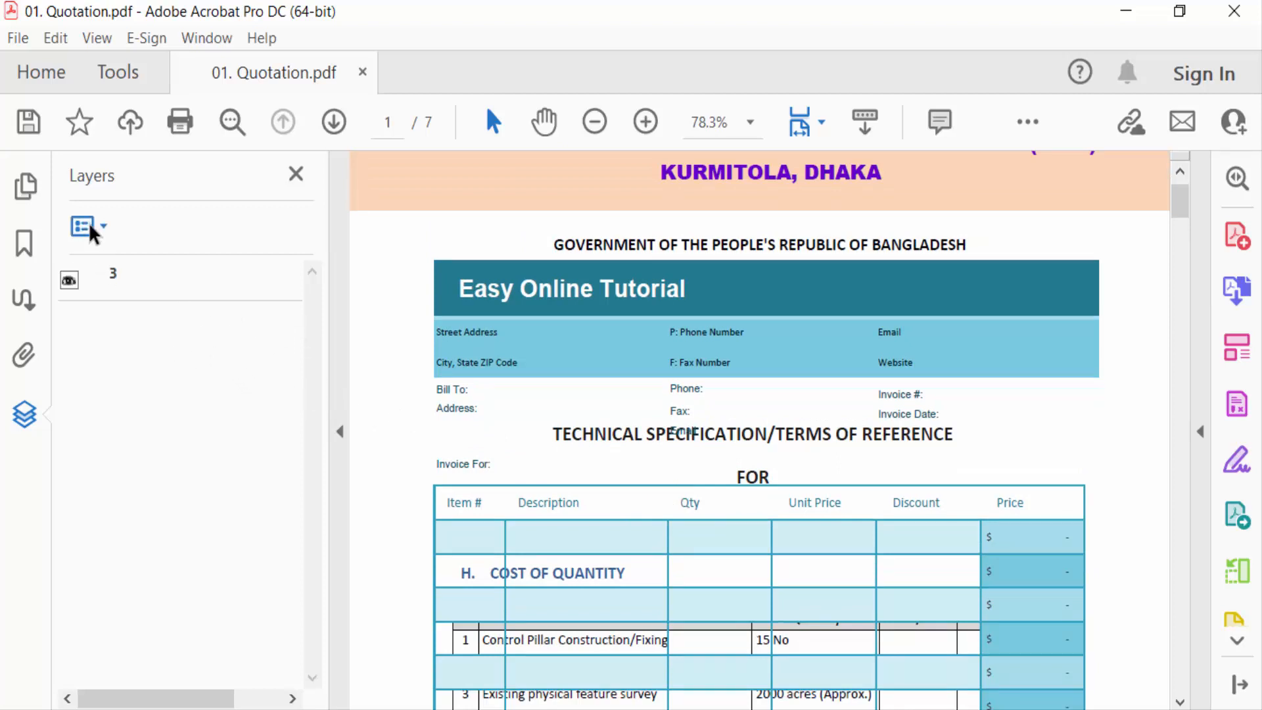
Start a second Import as Layer from the Layers Options menu.
left_click(80, 226)
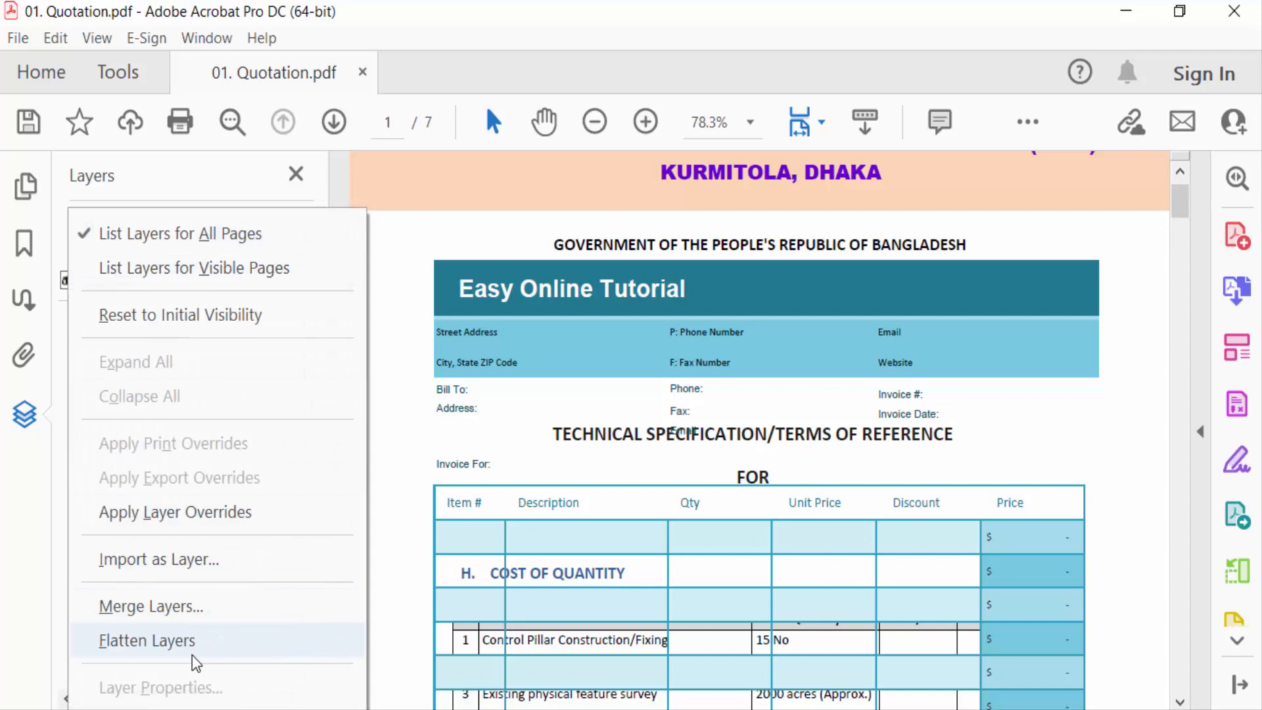
left_click(158, 559)
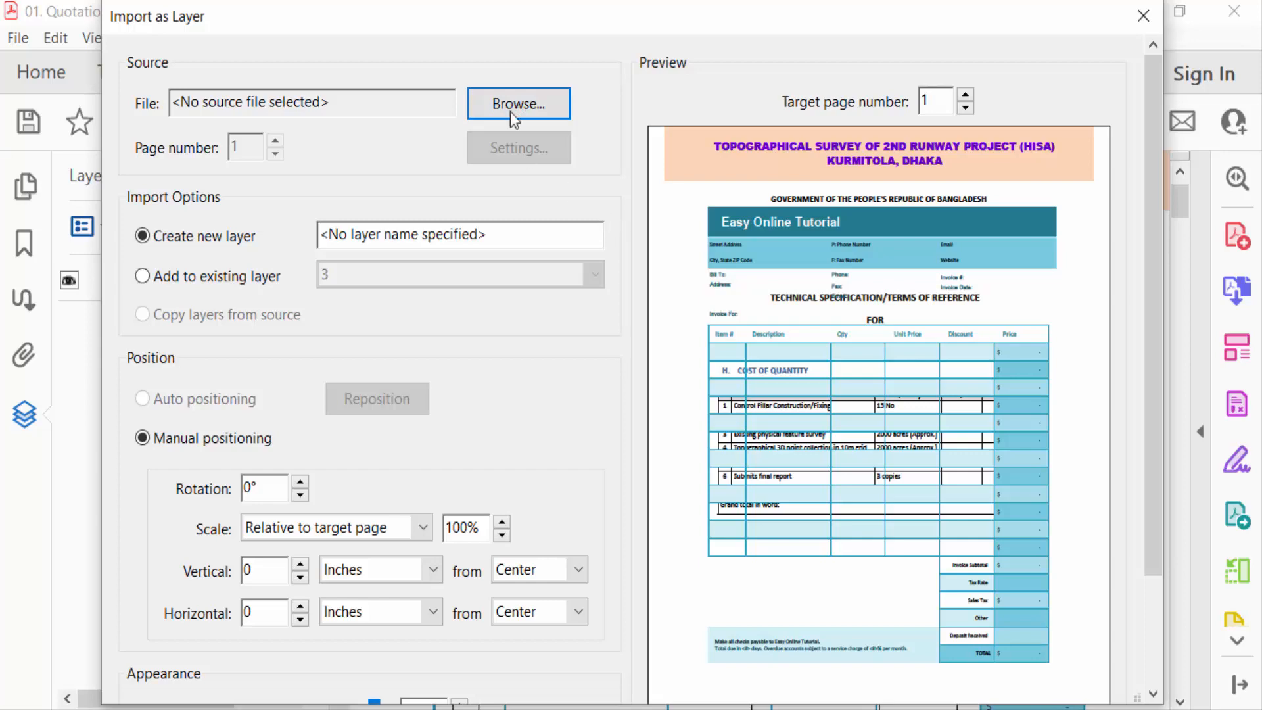
mouse_move(632, 608)
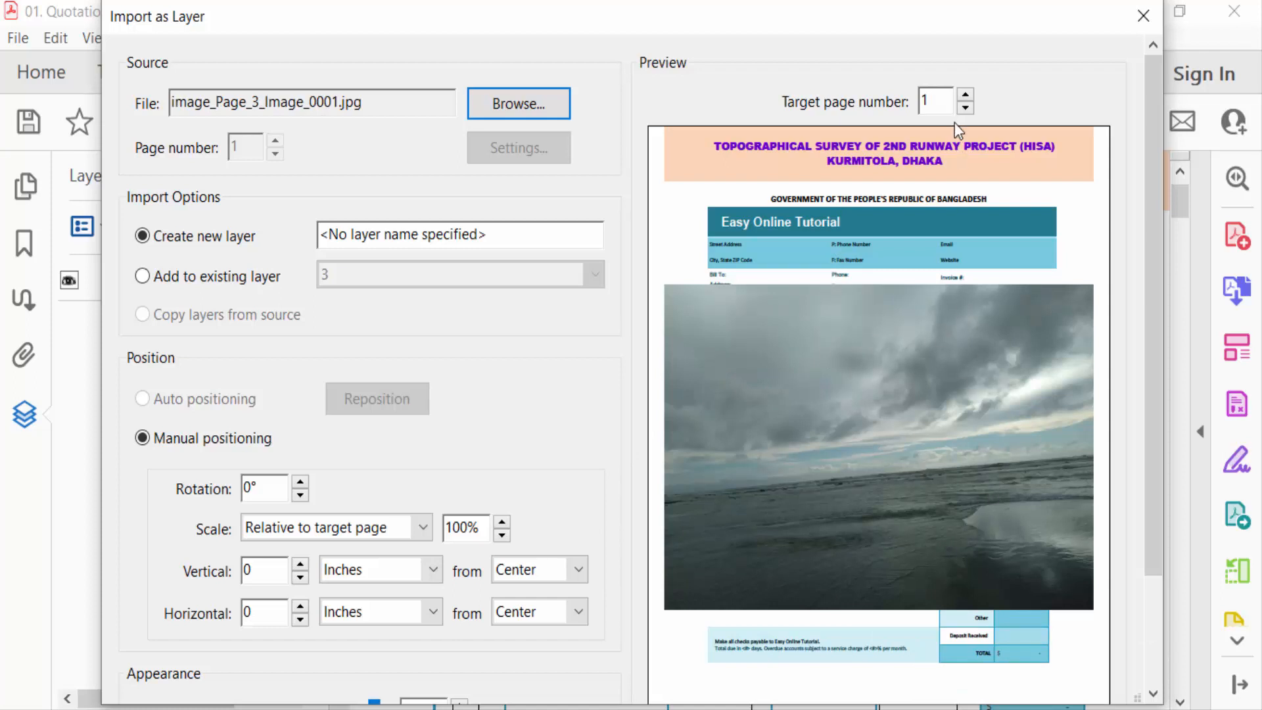
Raise the target page number to 2 and move to the layer name field.
left_click(965, 95)
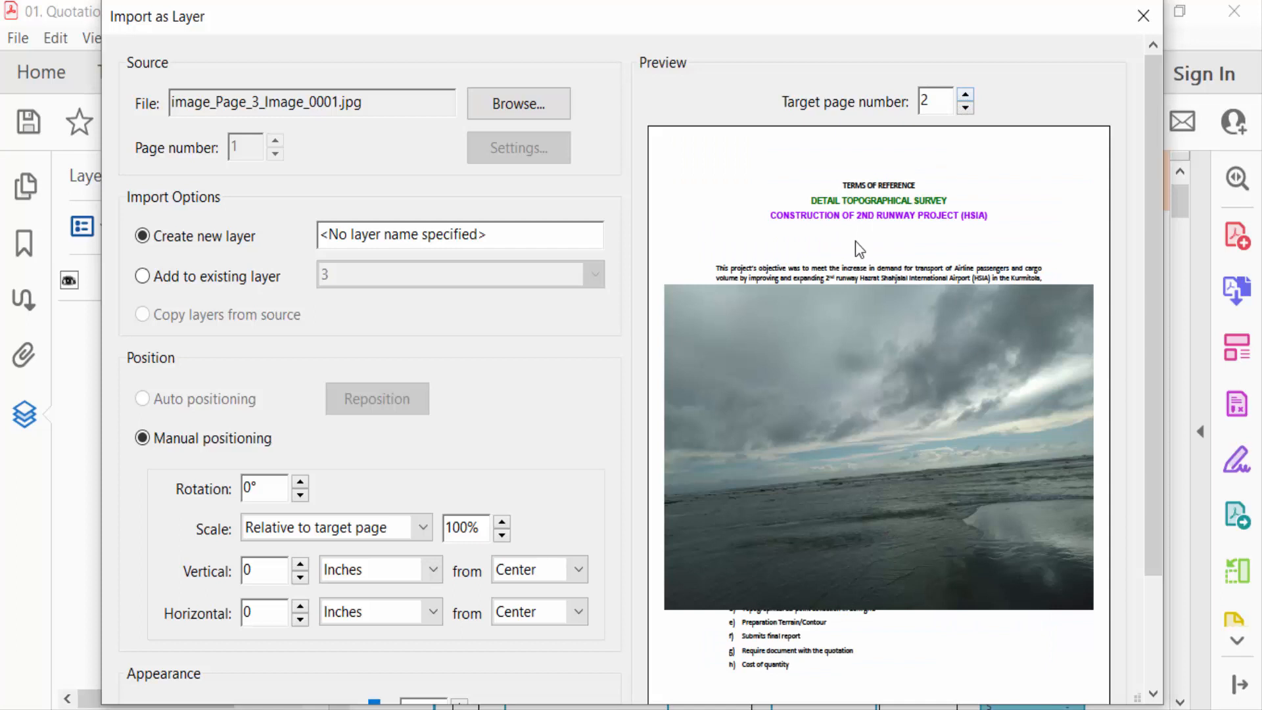
left_click(142, 436)
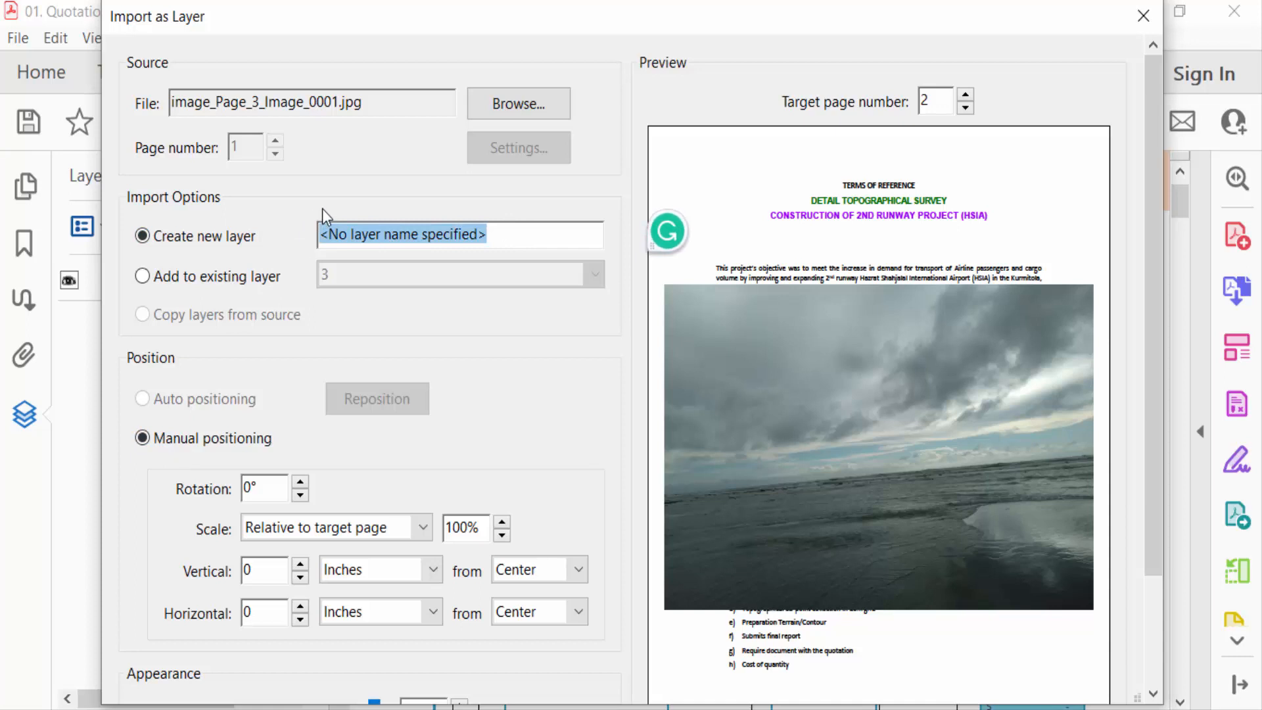
Name the layer 4, set Order to Appear behind page and confirm the import.
type("4")
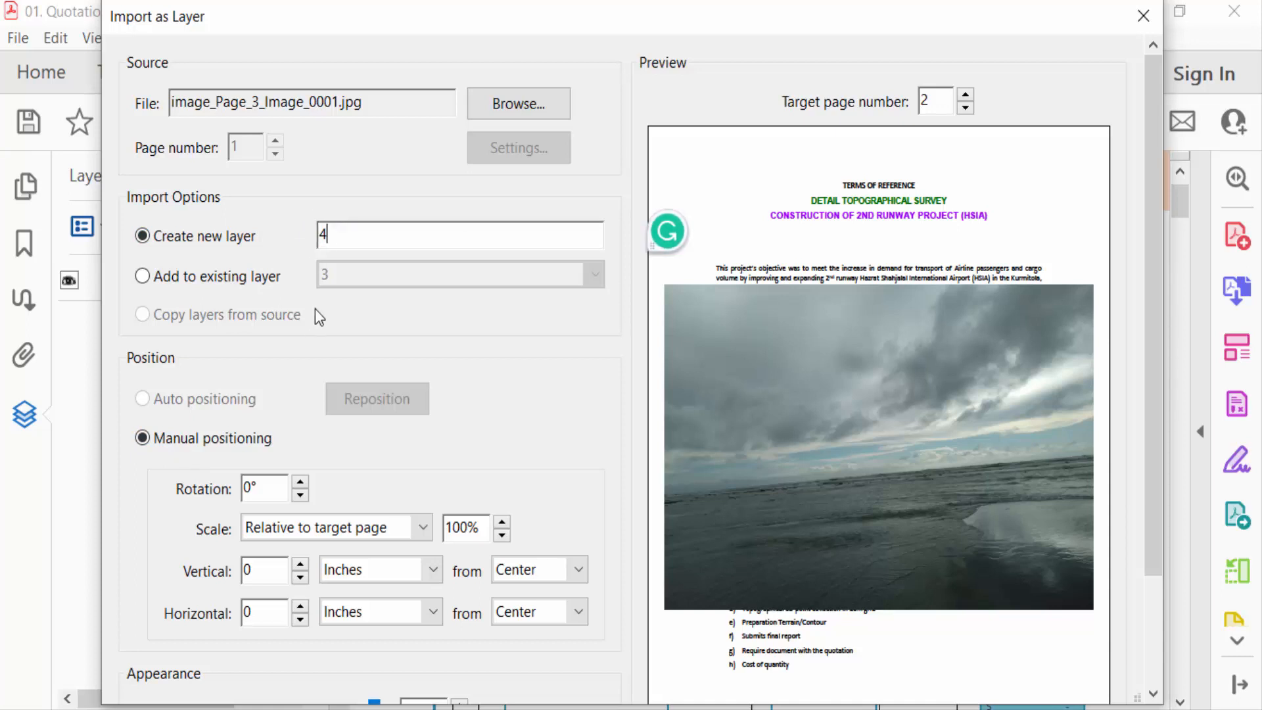
mouse_move(594, 471)
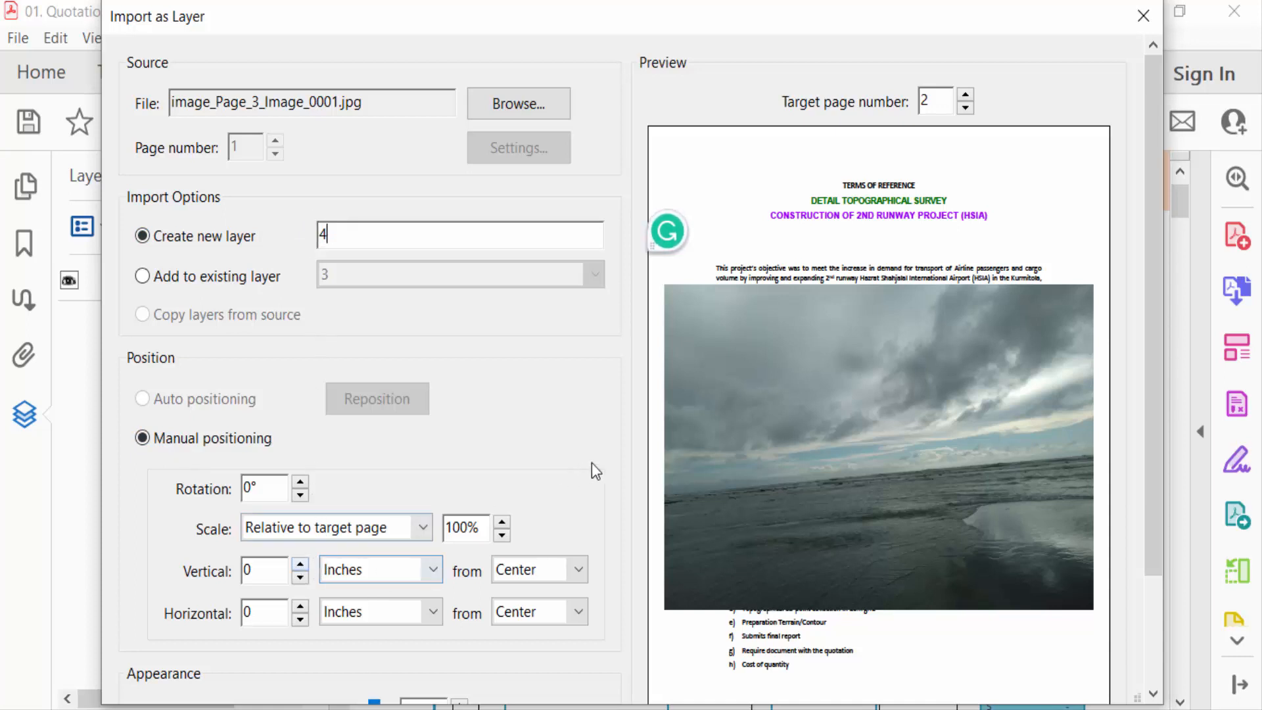
scroll("down", 3)
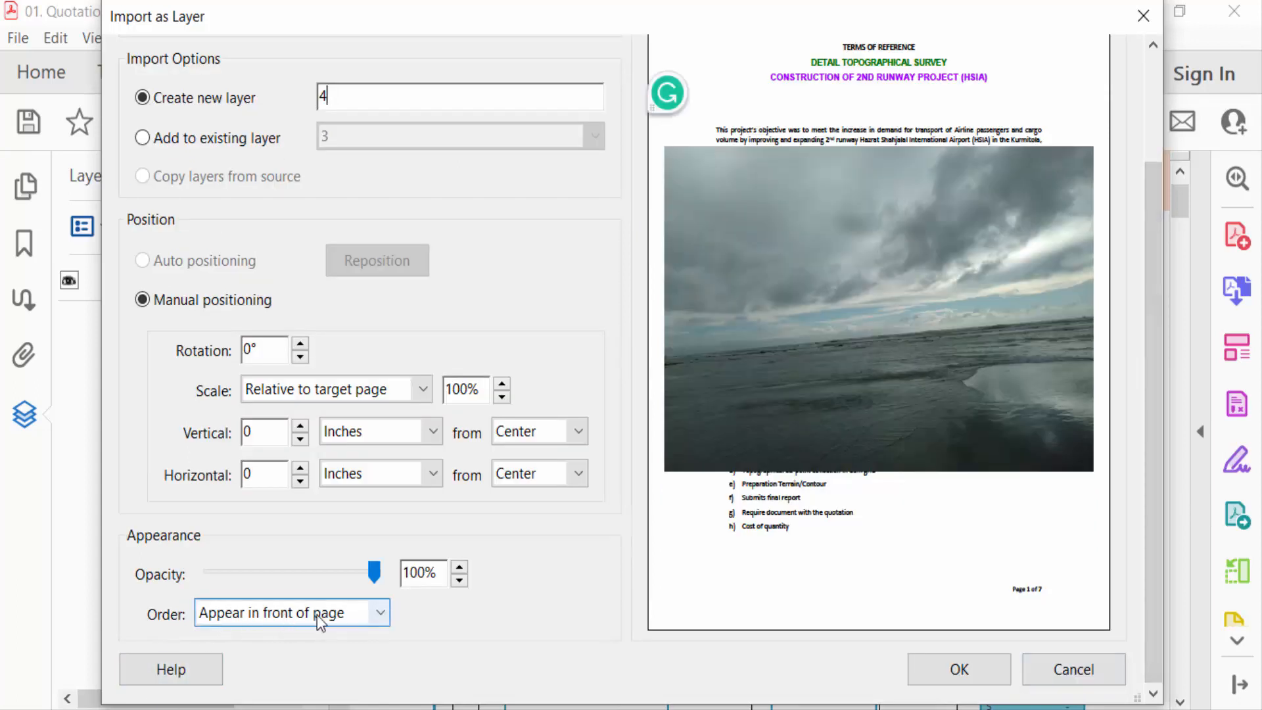
left_click(290, 613)
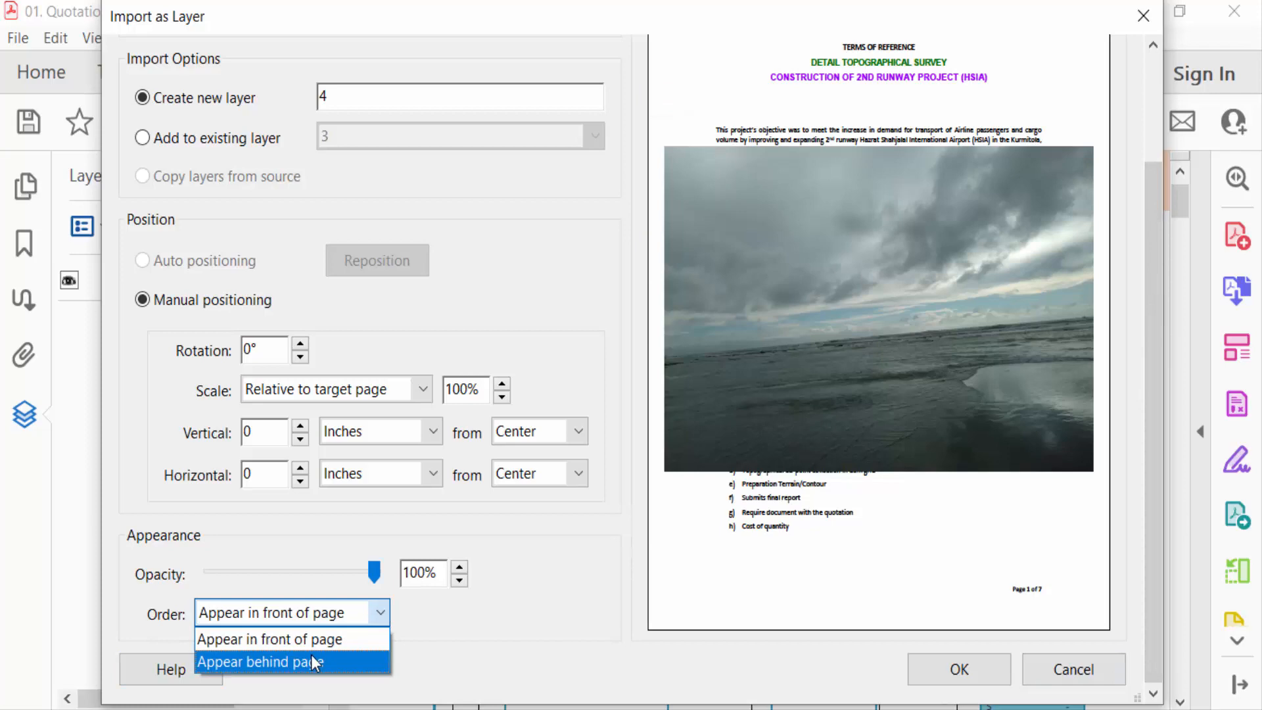
left_click(282, 662)
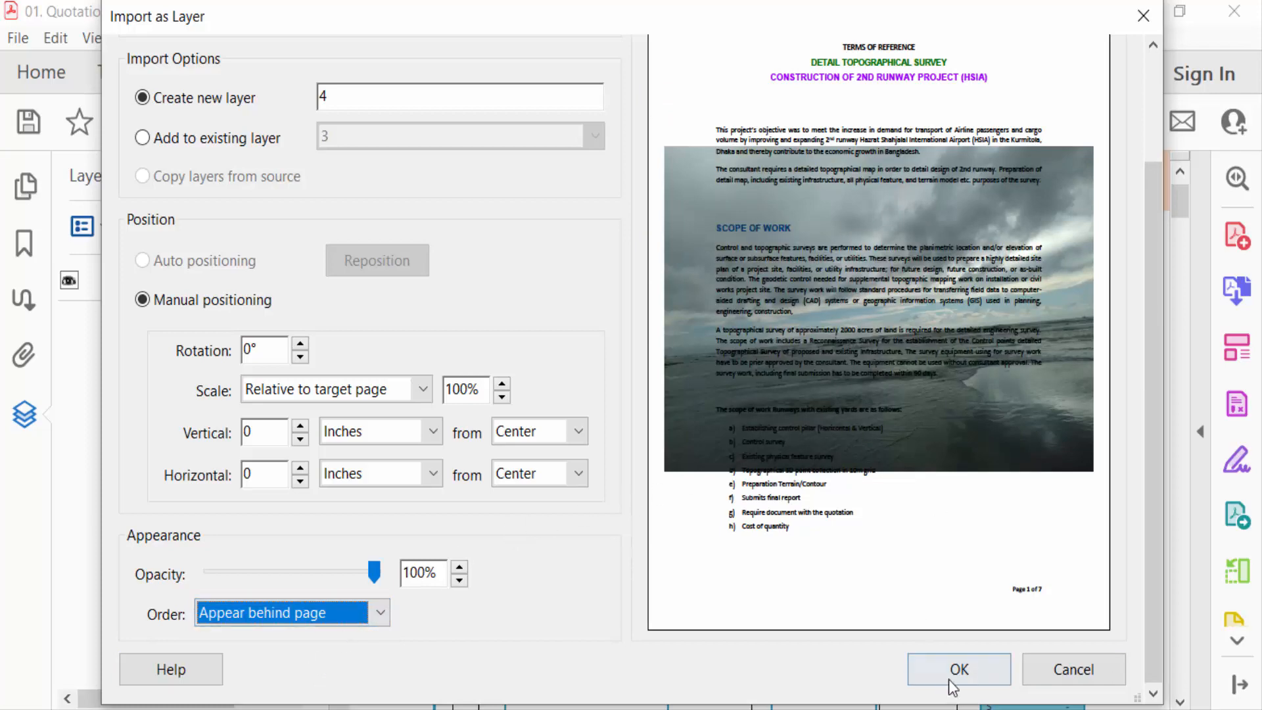
left_click(958, 670)
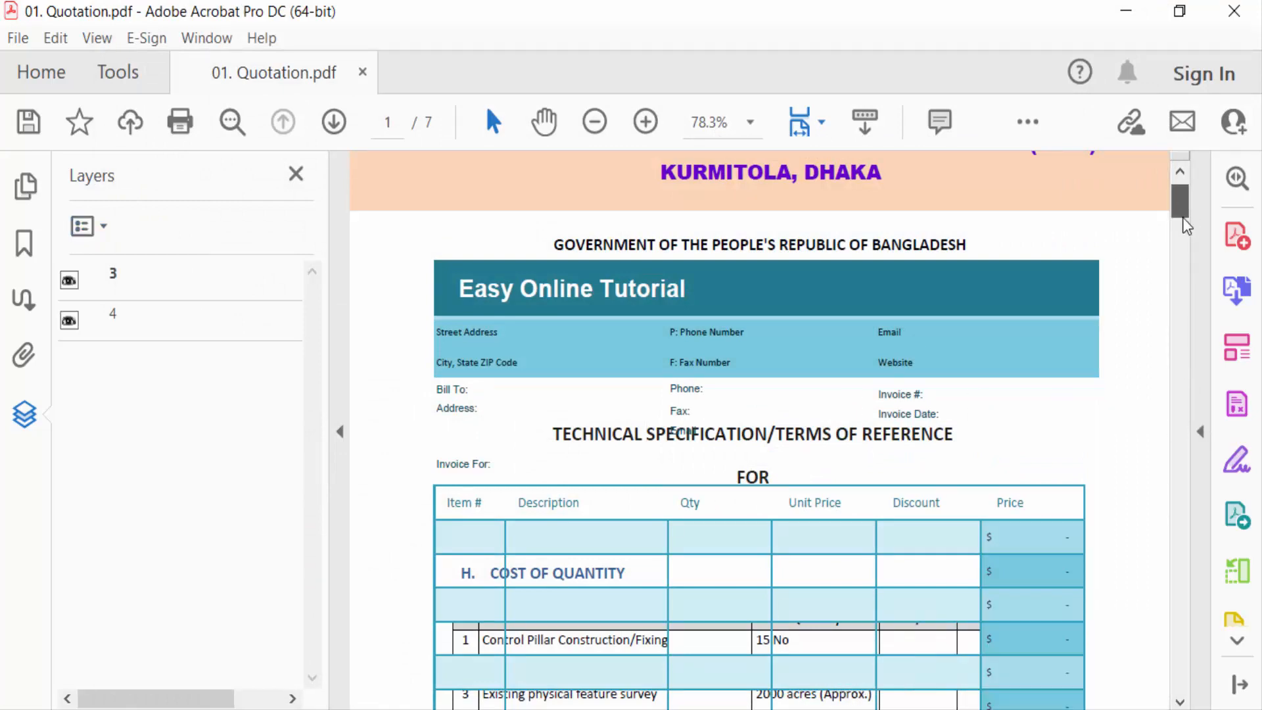
Scroll down to page 2 to see the seascape behind its text.
scroll("down", 3)
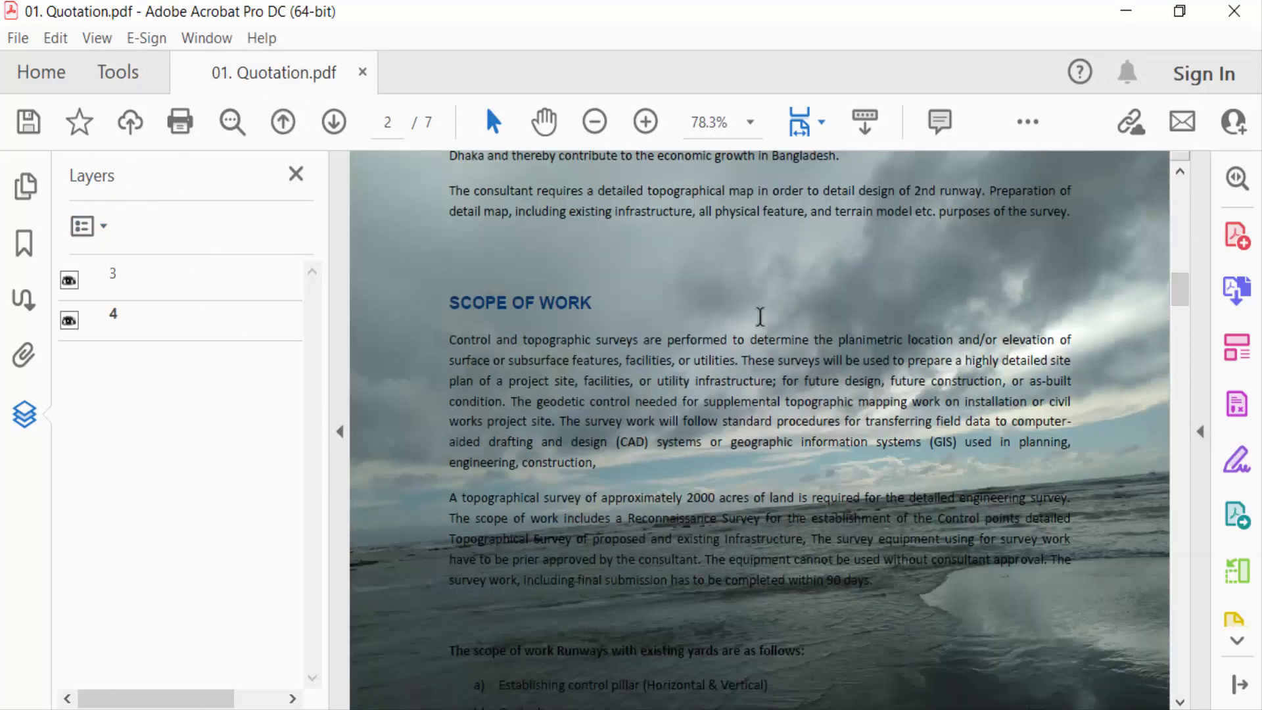